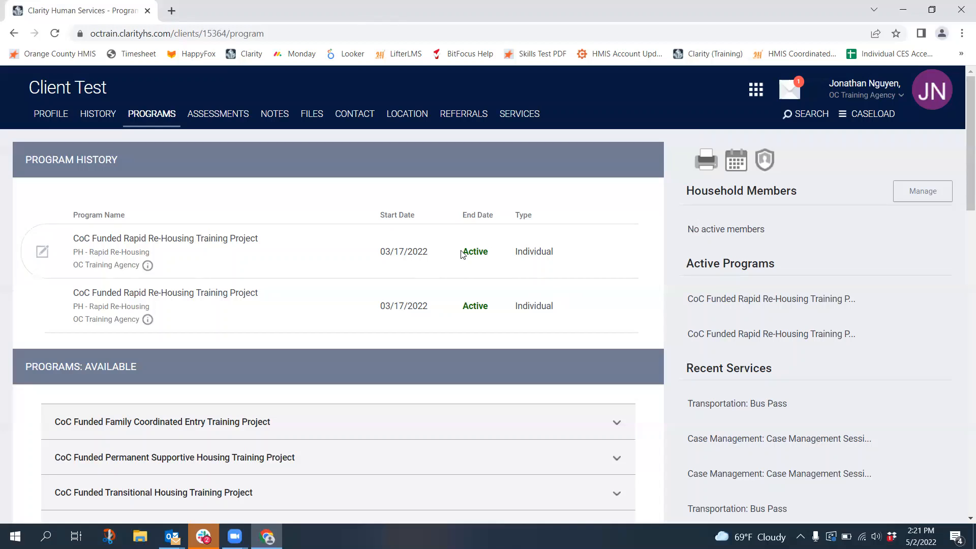
mouse_move(384, 323)
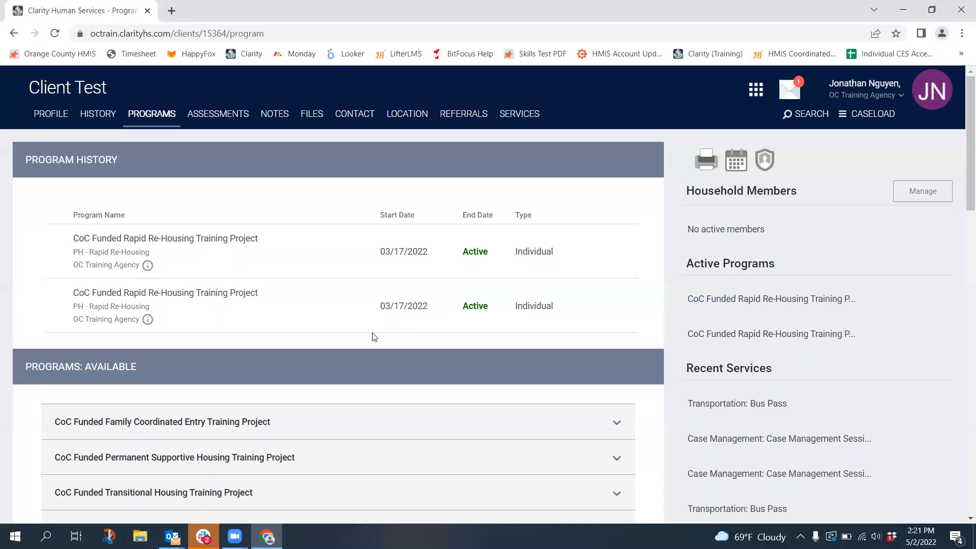
mouse_move(41, 255)
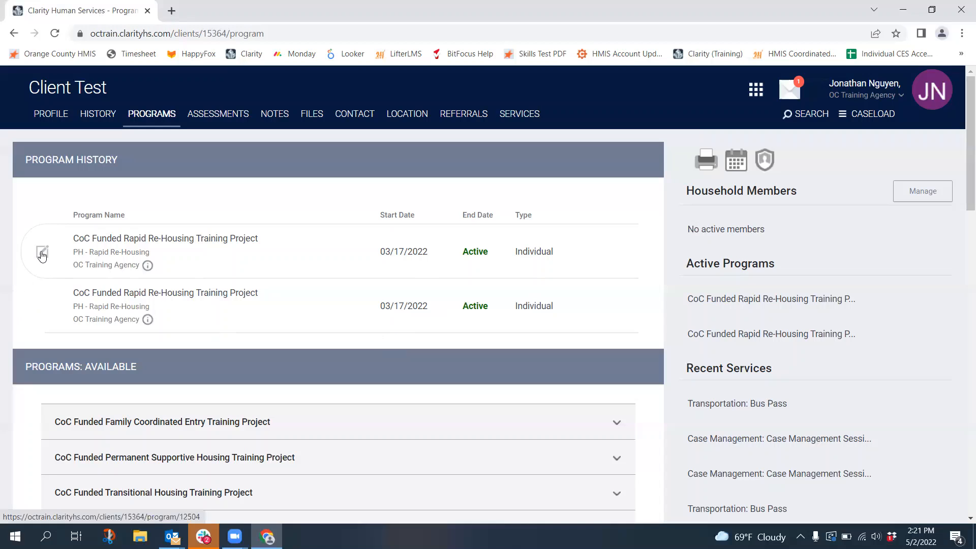
Step: Inspect the first Rapid Re-Housing enrollment's details, then return to the client's enrollment list
left_click(42, 252)
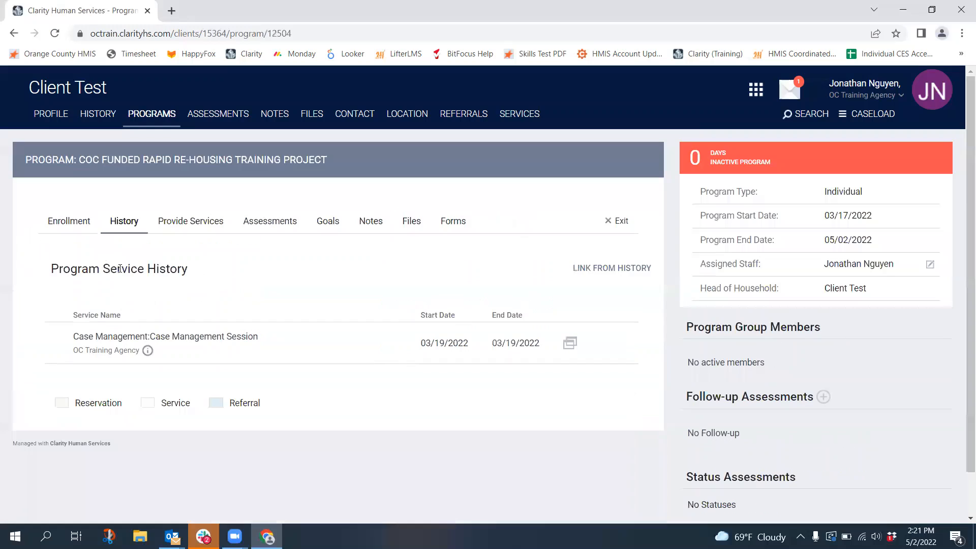
left_click(123, 221)
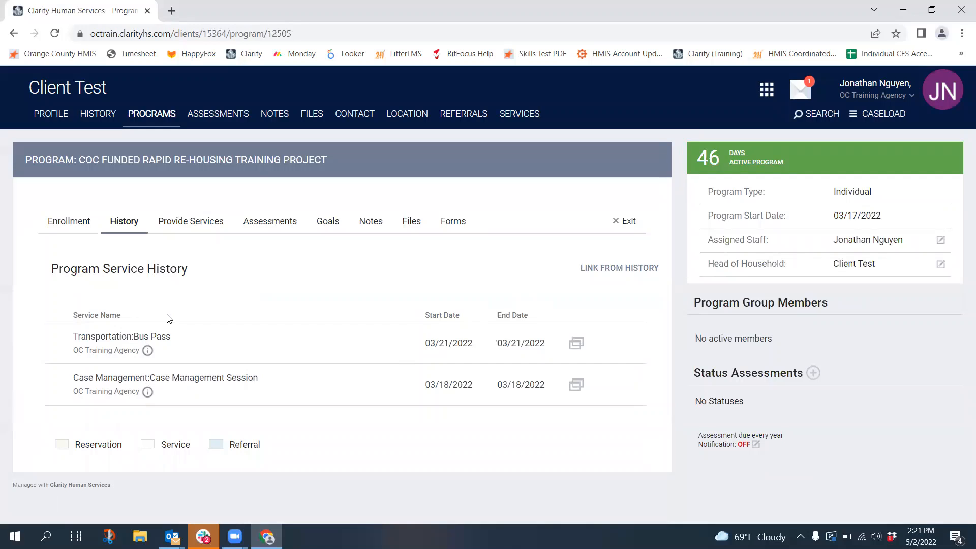
mouse_move(123, 220)
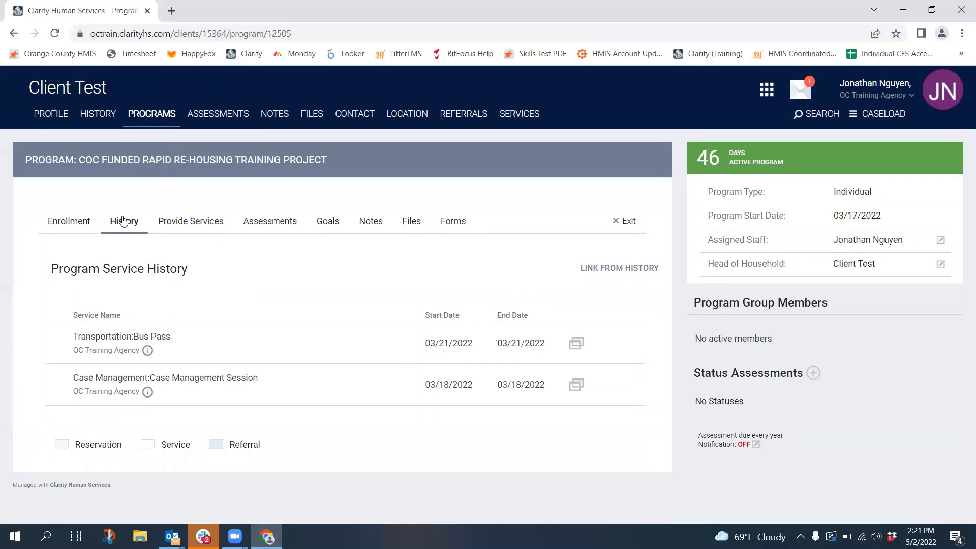
left_click(123, 221)
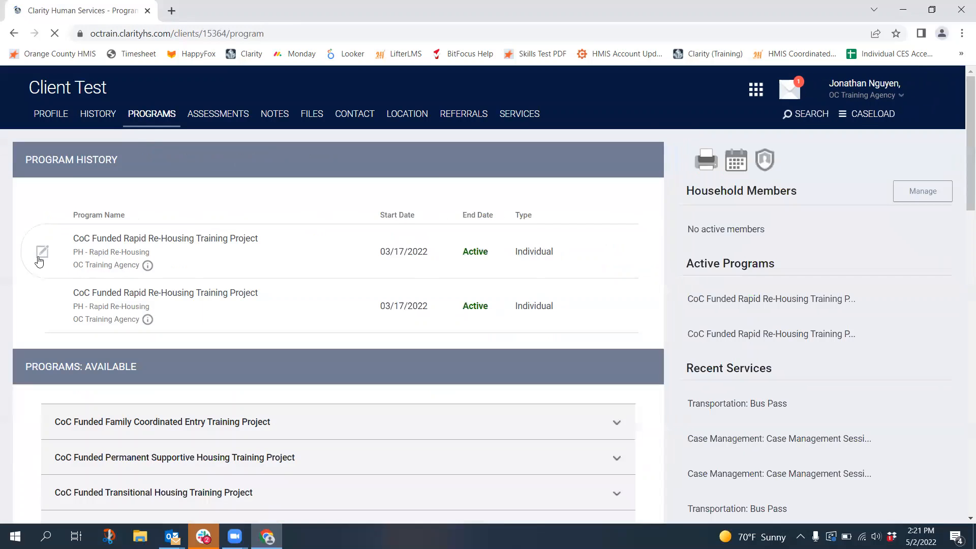
Step: Reopen the first duplicate enrollment and go to the client's full service history
left_click(39, 251)
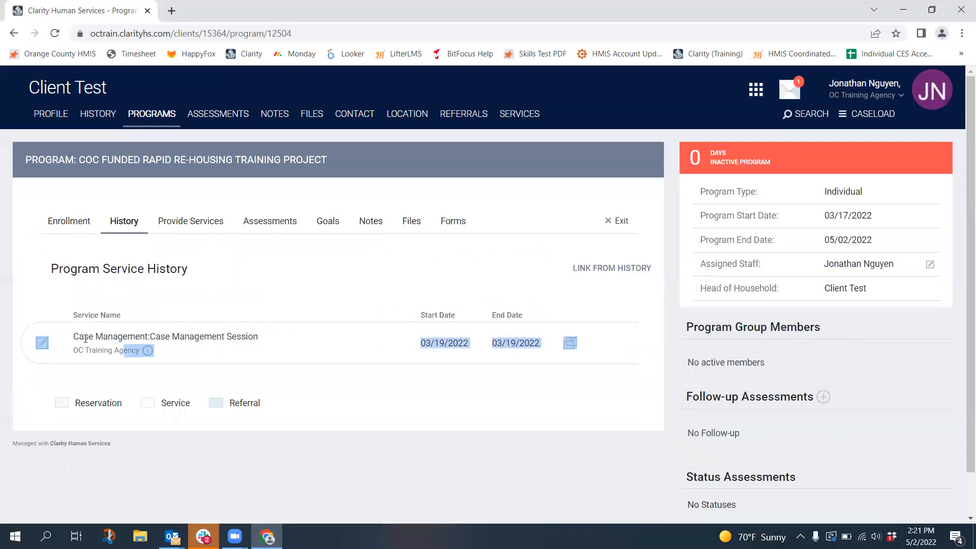
mouse_move(98, 114)
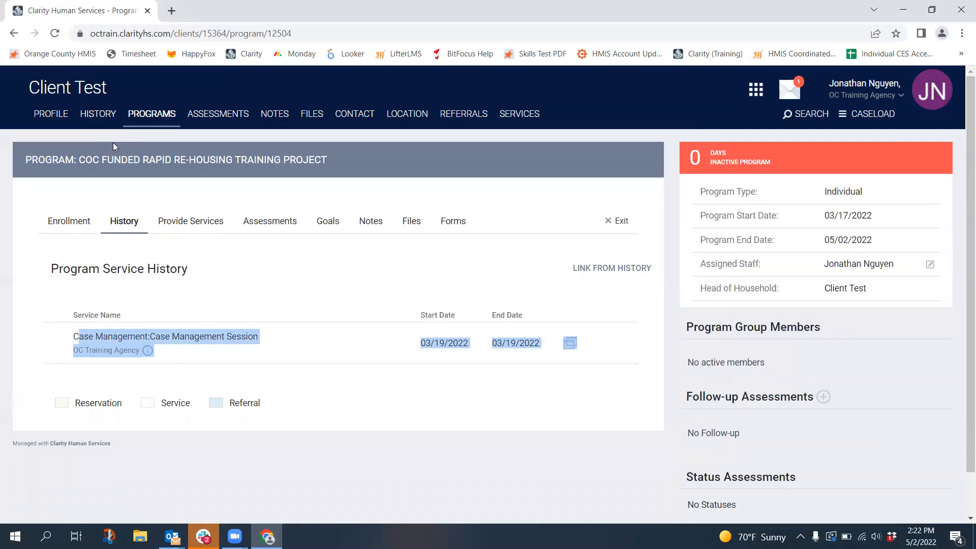
mouse_move(97, 113)
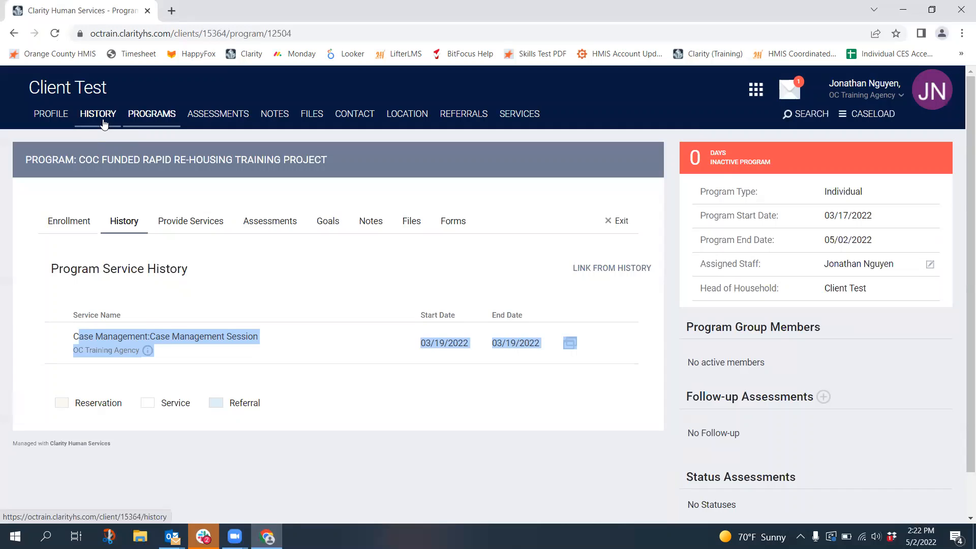
left_click(98, 112)
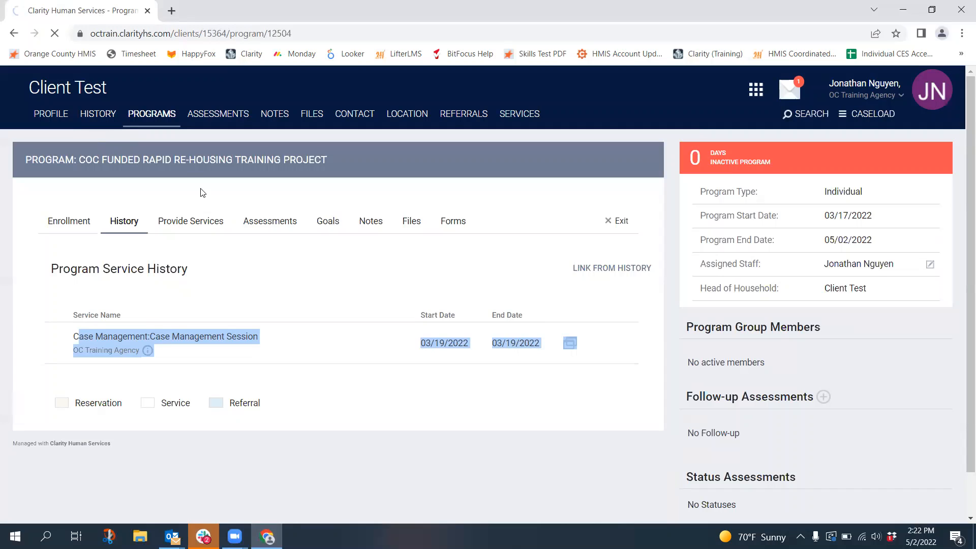
Step: Delete the 03/19/2022 Case Management Session service from the client's history and confirm
left_click(98, 112)
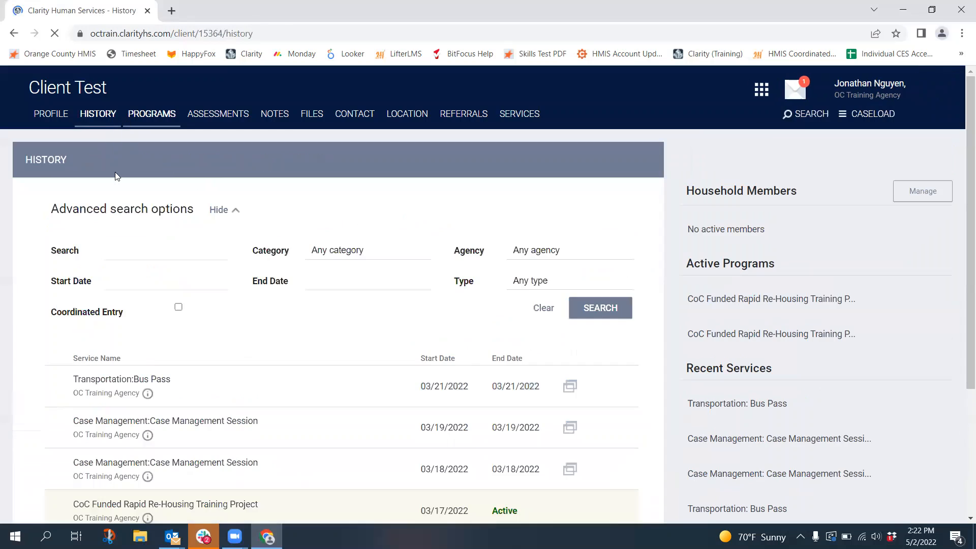
scroll("down", 3)
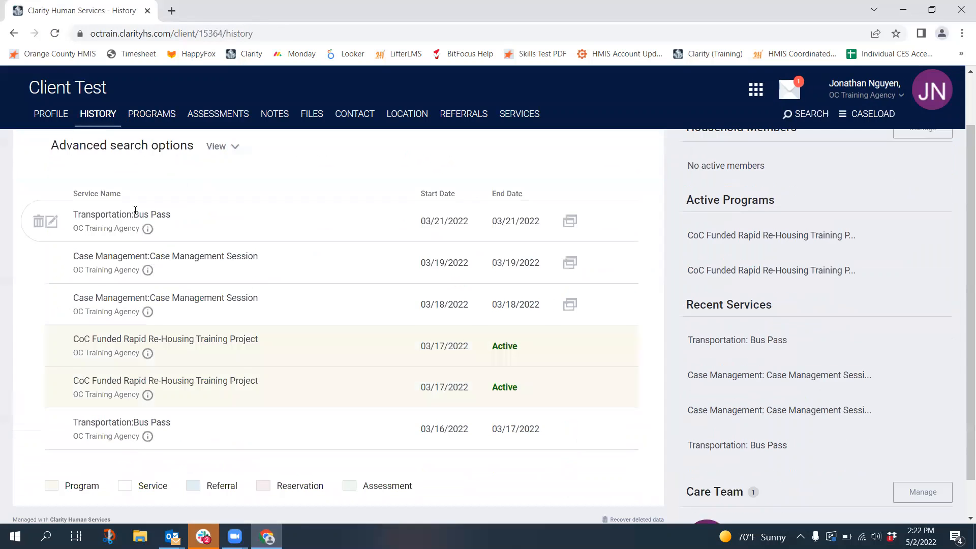
mouse_move(38, 268)
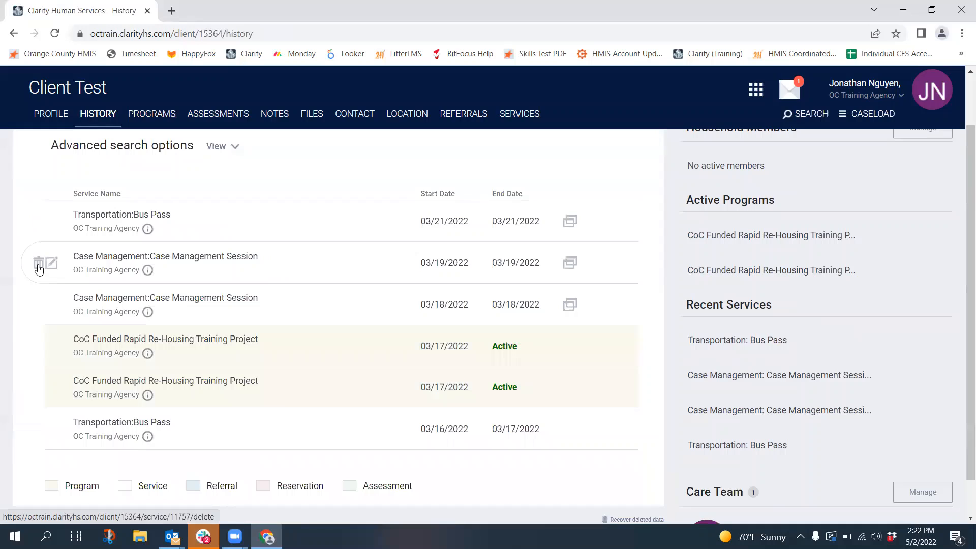
left_click(38, 262)
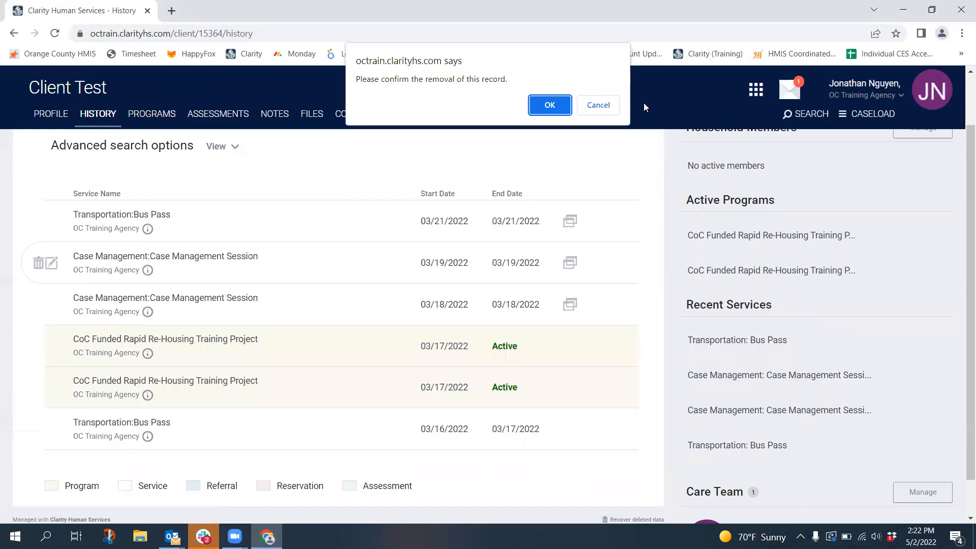
left_click(548, 105)
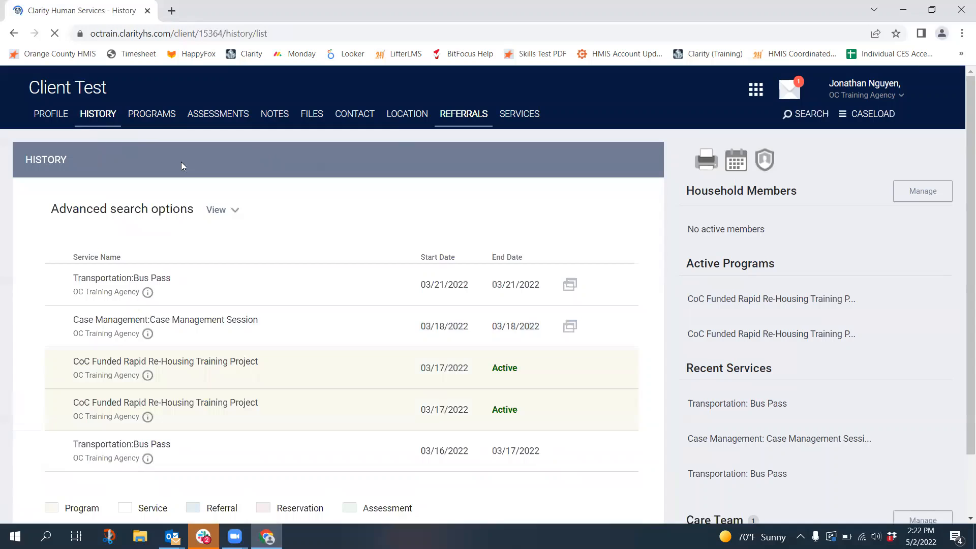
Step: Delete the first duplicate CoC Funded Rapid Re-Housing Training Project enrollment from Programs and confirm
left_click(151, 114)
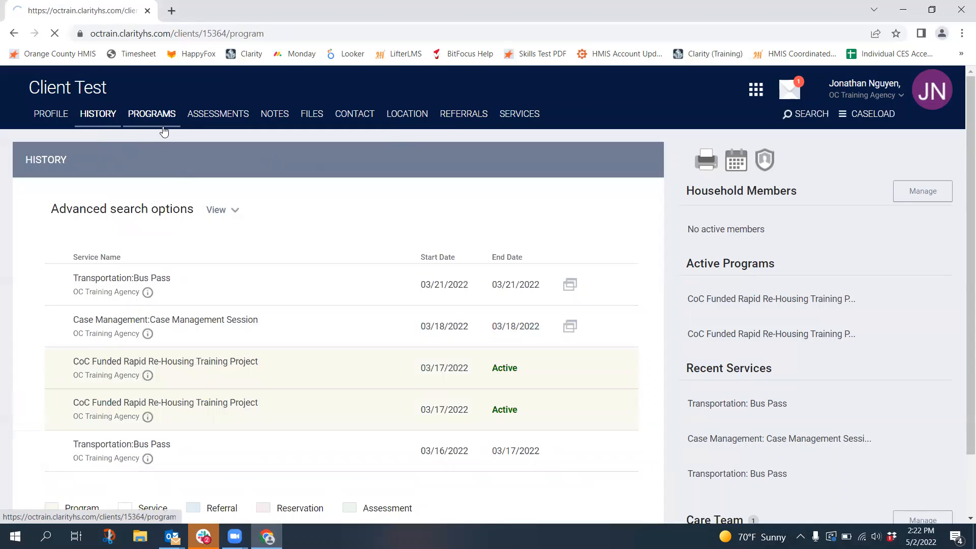
left_click(152, 114)
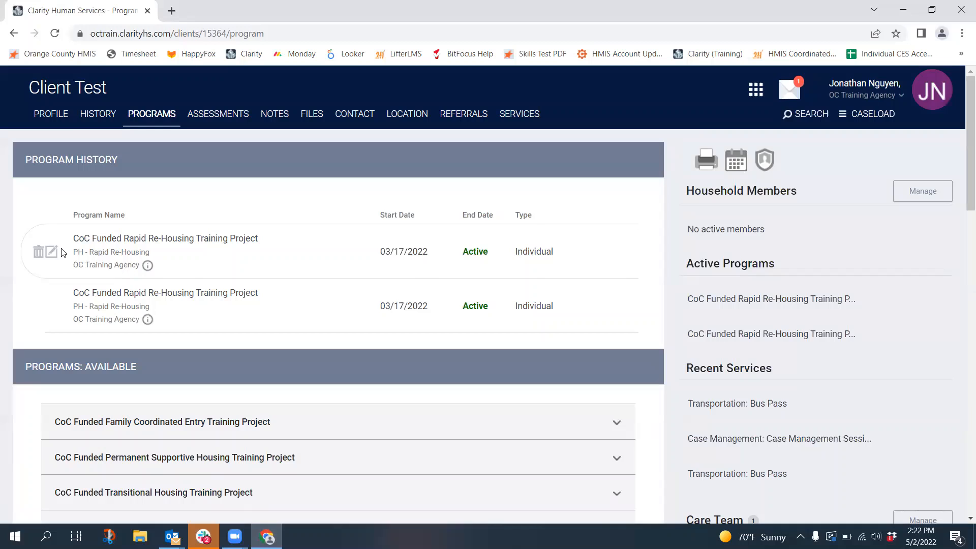
mouse_move(54, 257)
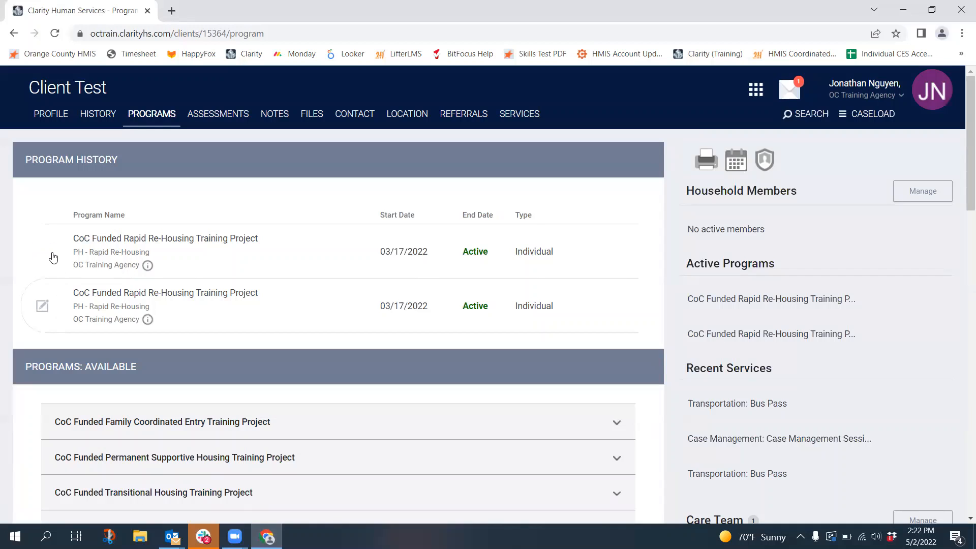
left_click(38, 252)
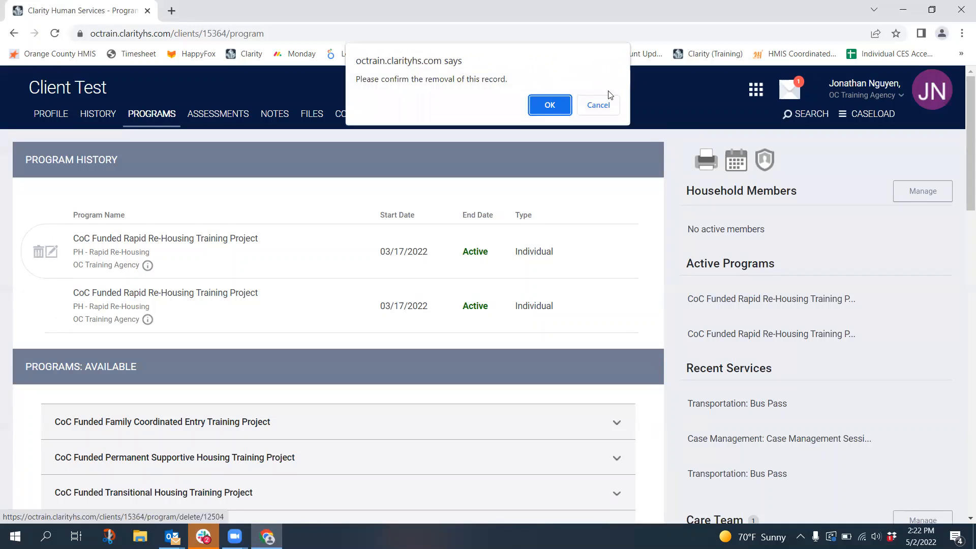
left_click(549, 105)
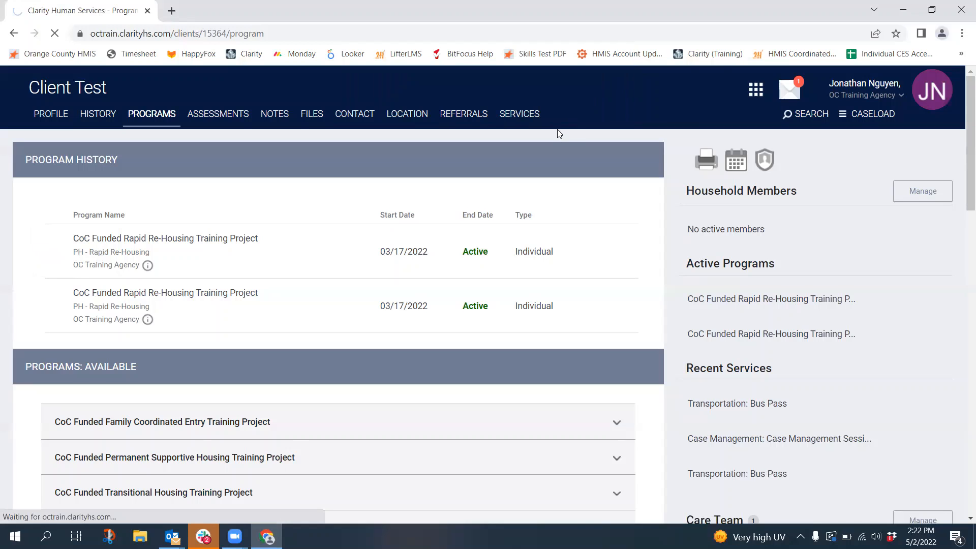